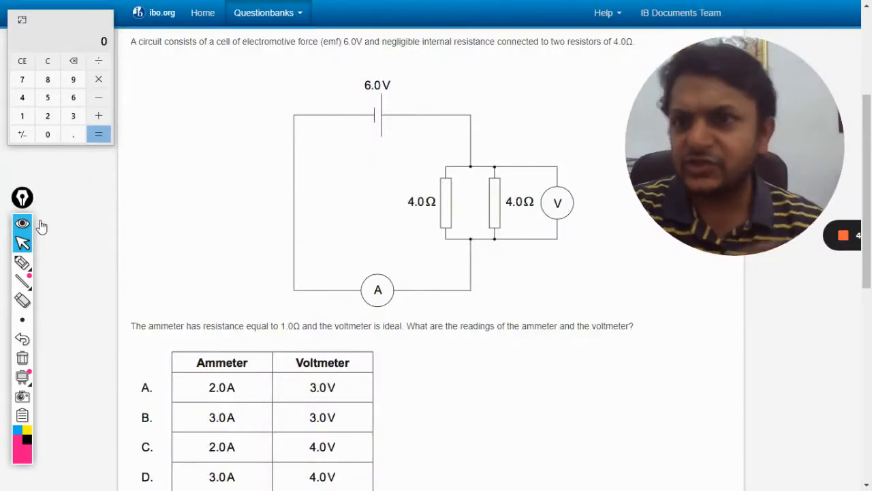
- Select the freehand pen to annotate key values and circuit labels on the question
left_click(22, 263)
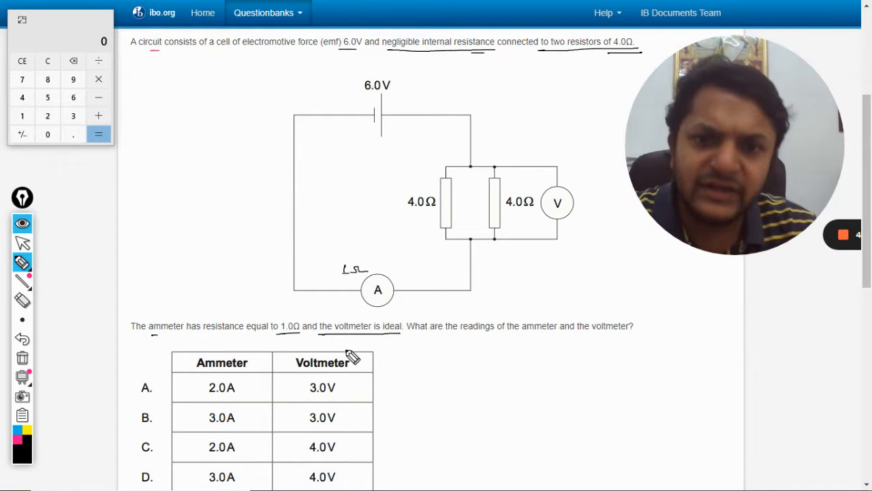
mouse_move(583, 225)
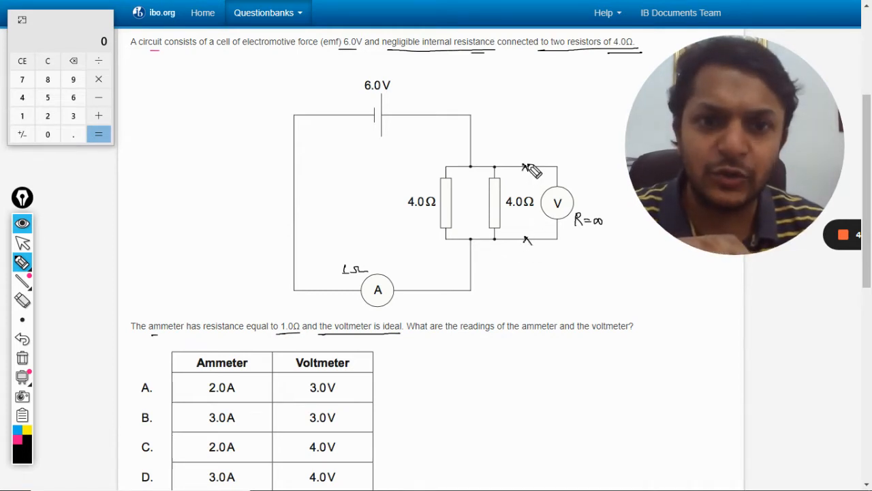
mouse_move(510, 264)
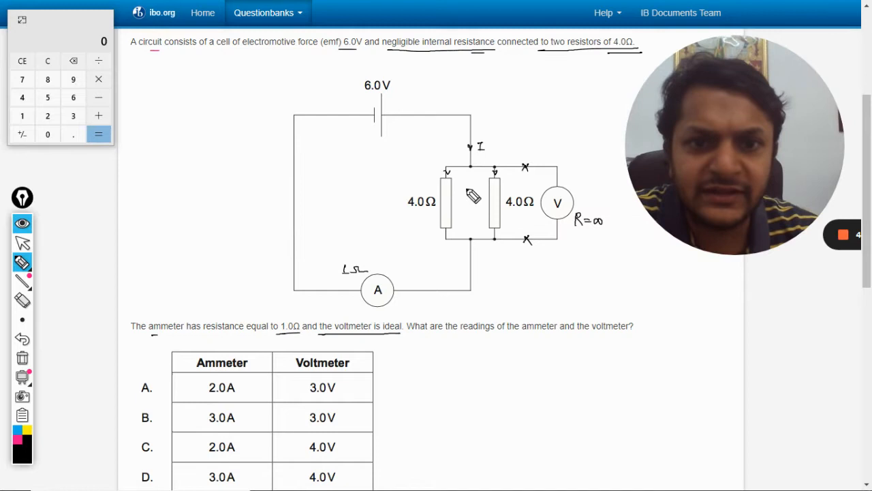
mouse_move(470, 351)
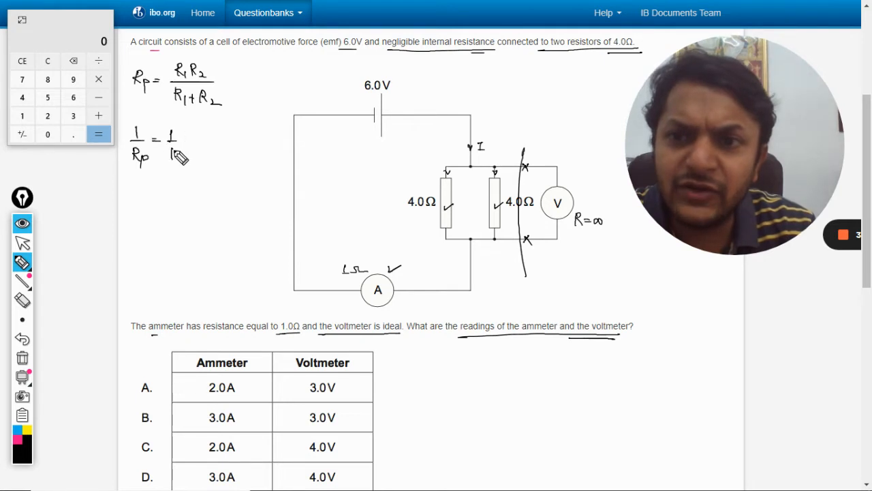
- Write 1/Rp = 1/R1 + 1/R2 and Rp = R/n = 4/2 = 2 Ω beside the circuit
left_click_drag(194, 143, 211, 146)
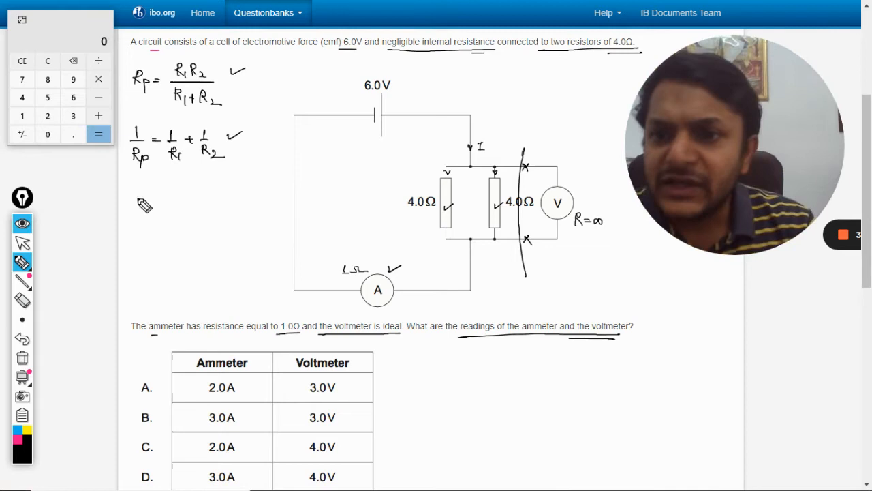
left_click_drag(133, 214, 153, 201)
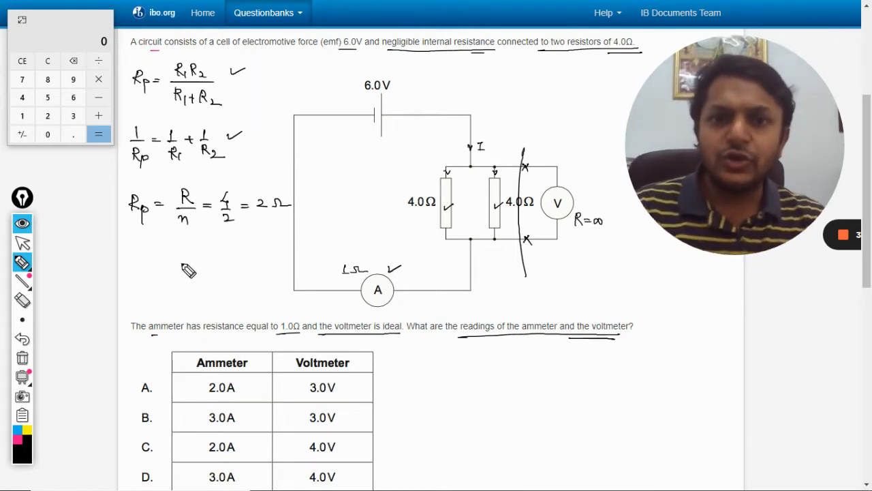
mouse_move(476, 209)
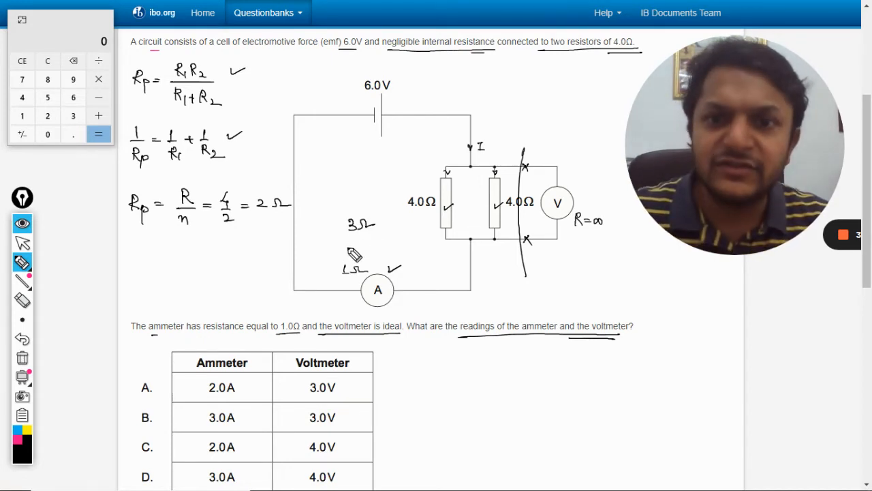
mouse_move(210, 261)
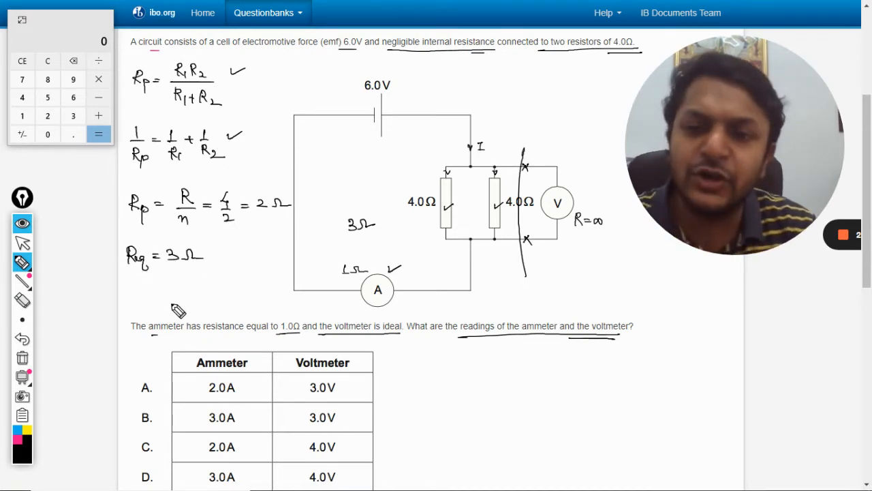
- Write Req = 2+1 = 3 Ω and I = V/R = 6/3 = 2 A
left_click(23, 301)
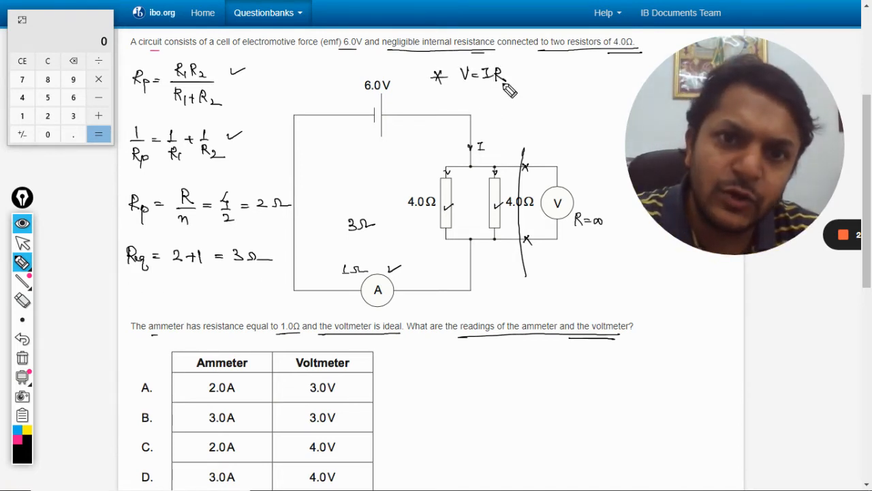
left_click_drag(518, 75, 573, 75)
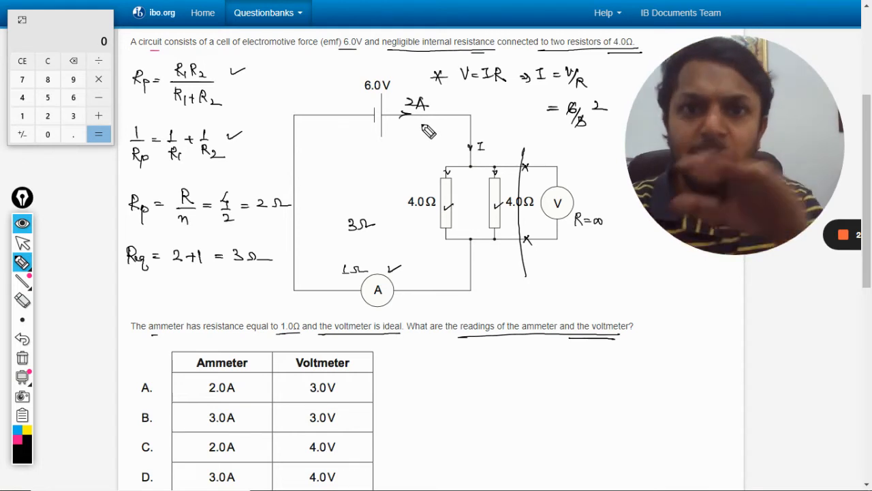
mouse_move(440, 296)
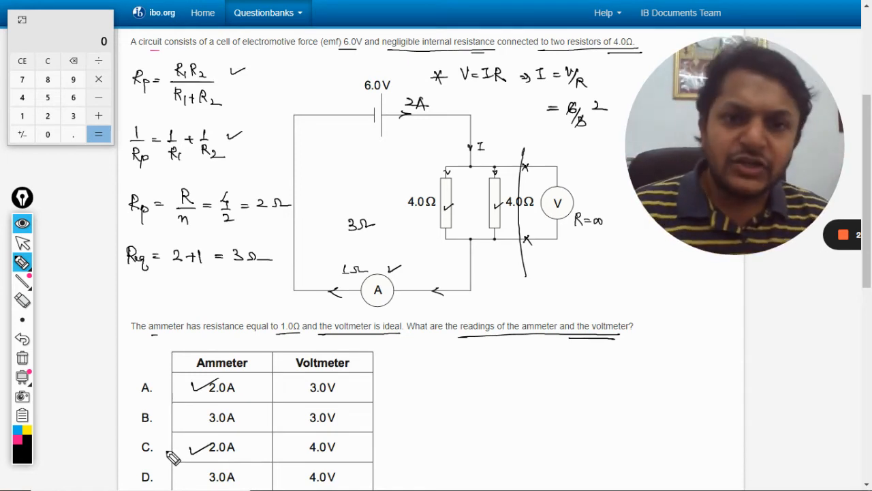
mouse_move(504, 252)
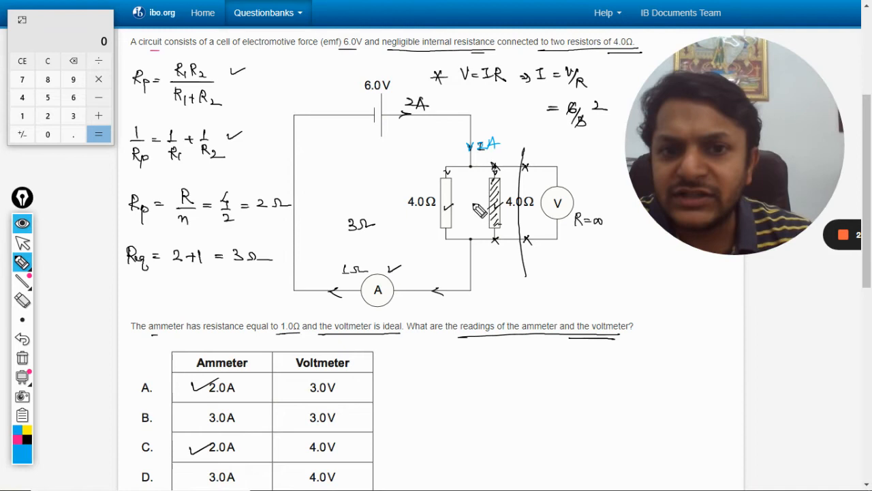
- Erase a stray mark, then write V = IR = 1 × 4 = 4 V
left_click(22, 300)
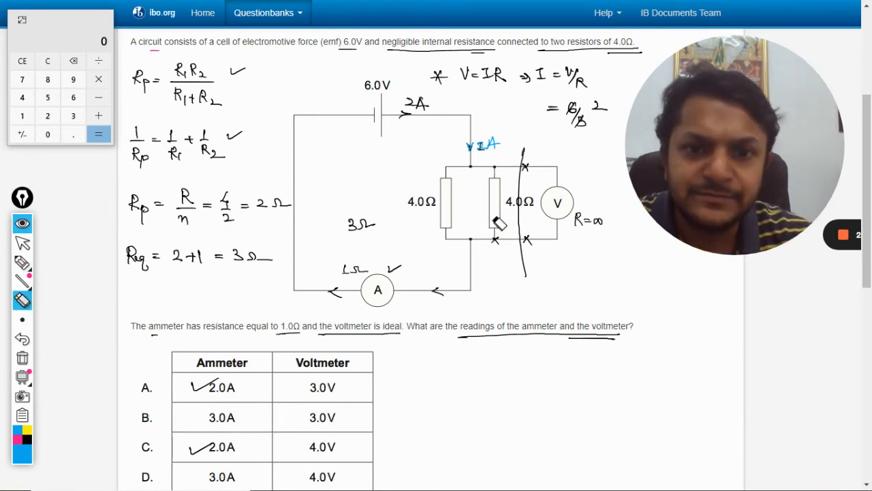
left_click(22, 263)
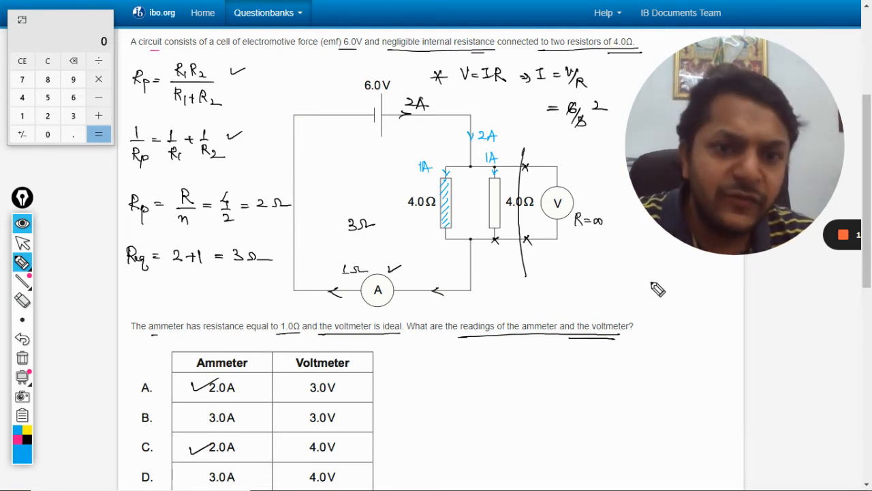
left_click_drag(624, 282, 678, 286)
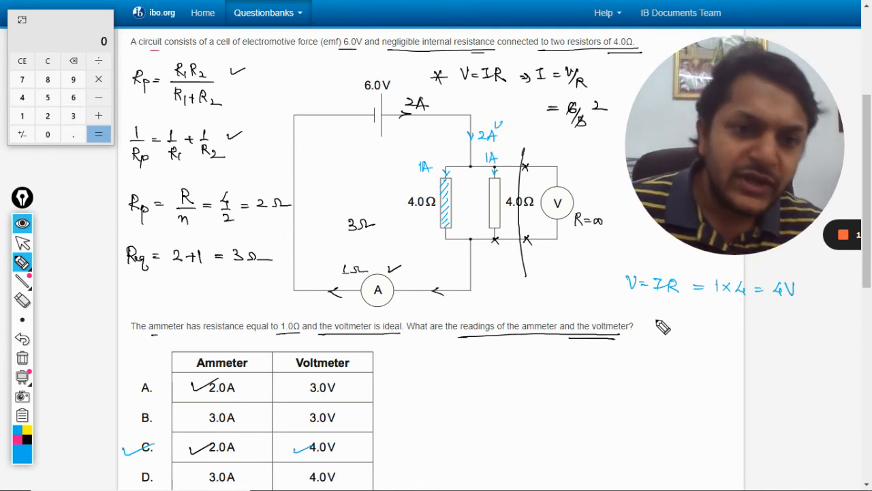
- Write the check V = IRp = 2 × 2 = 4 V confirming option C
left_click_drag(647, 334, 681, 337)
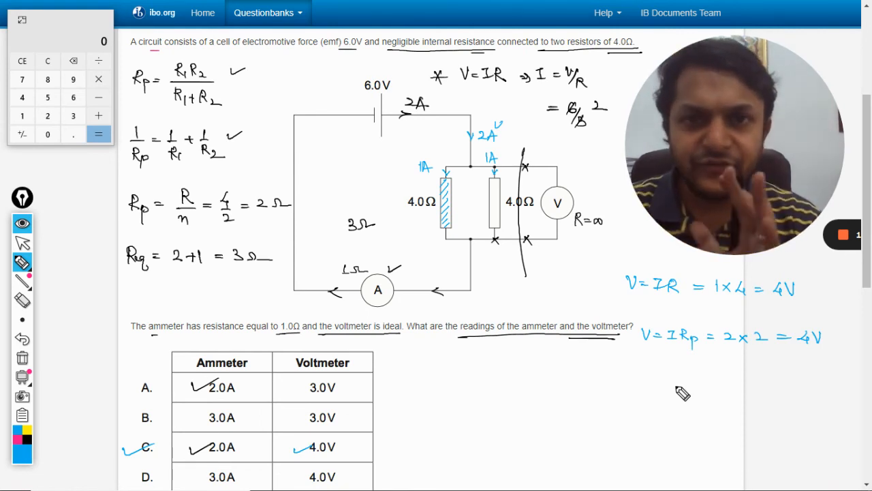
scroll("down", 3)
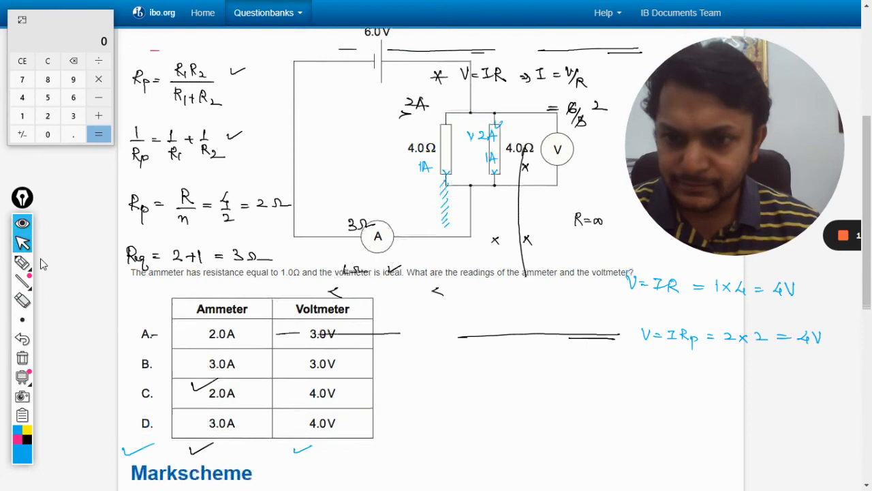
scroll("down", 3)
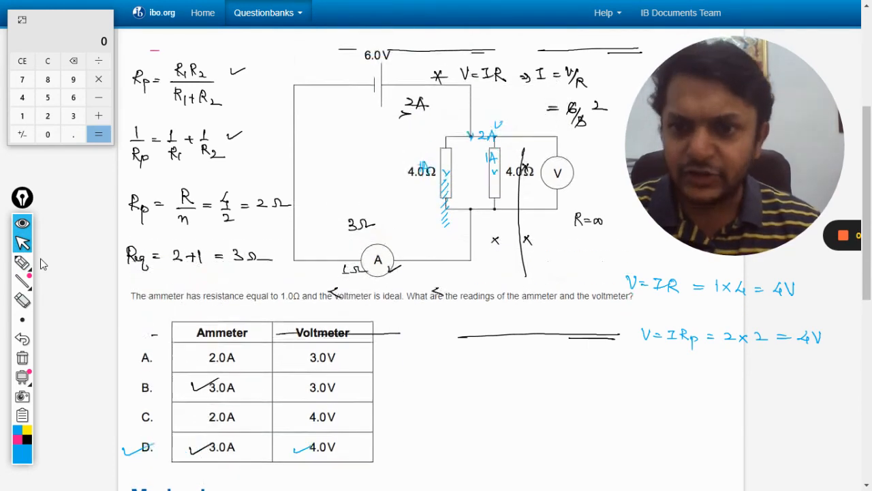
scroll("up", 3)
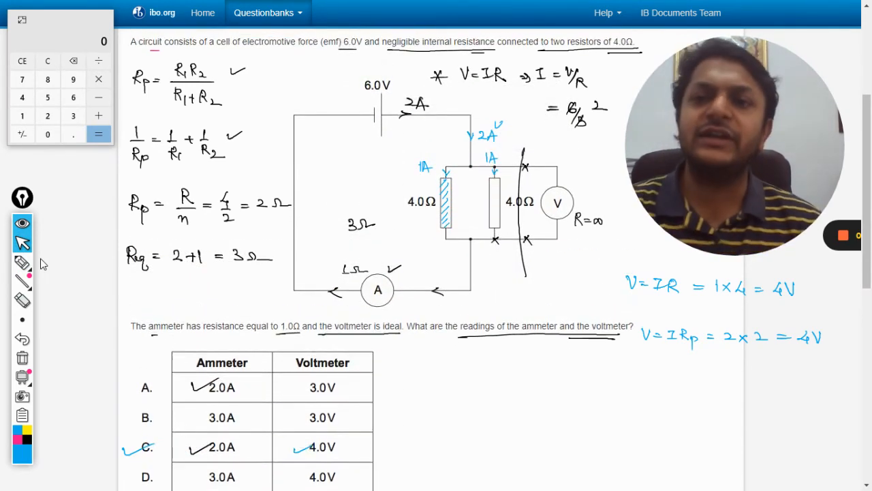